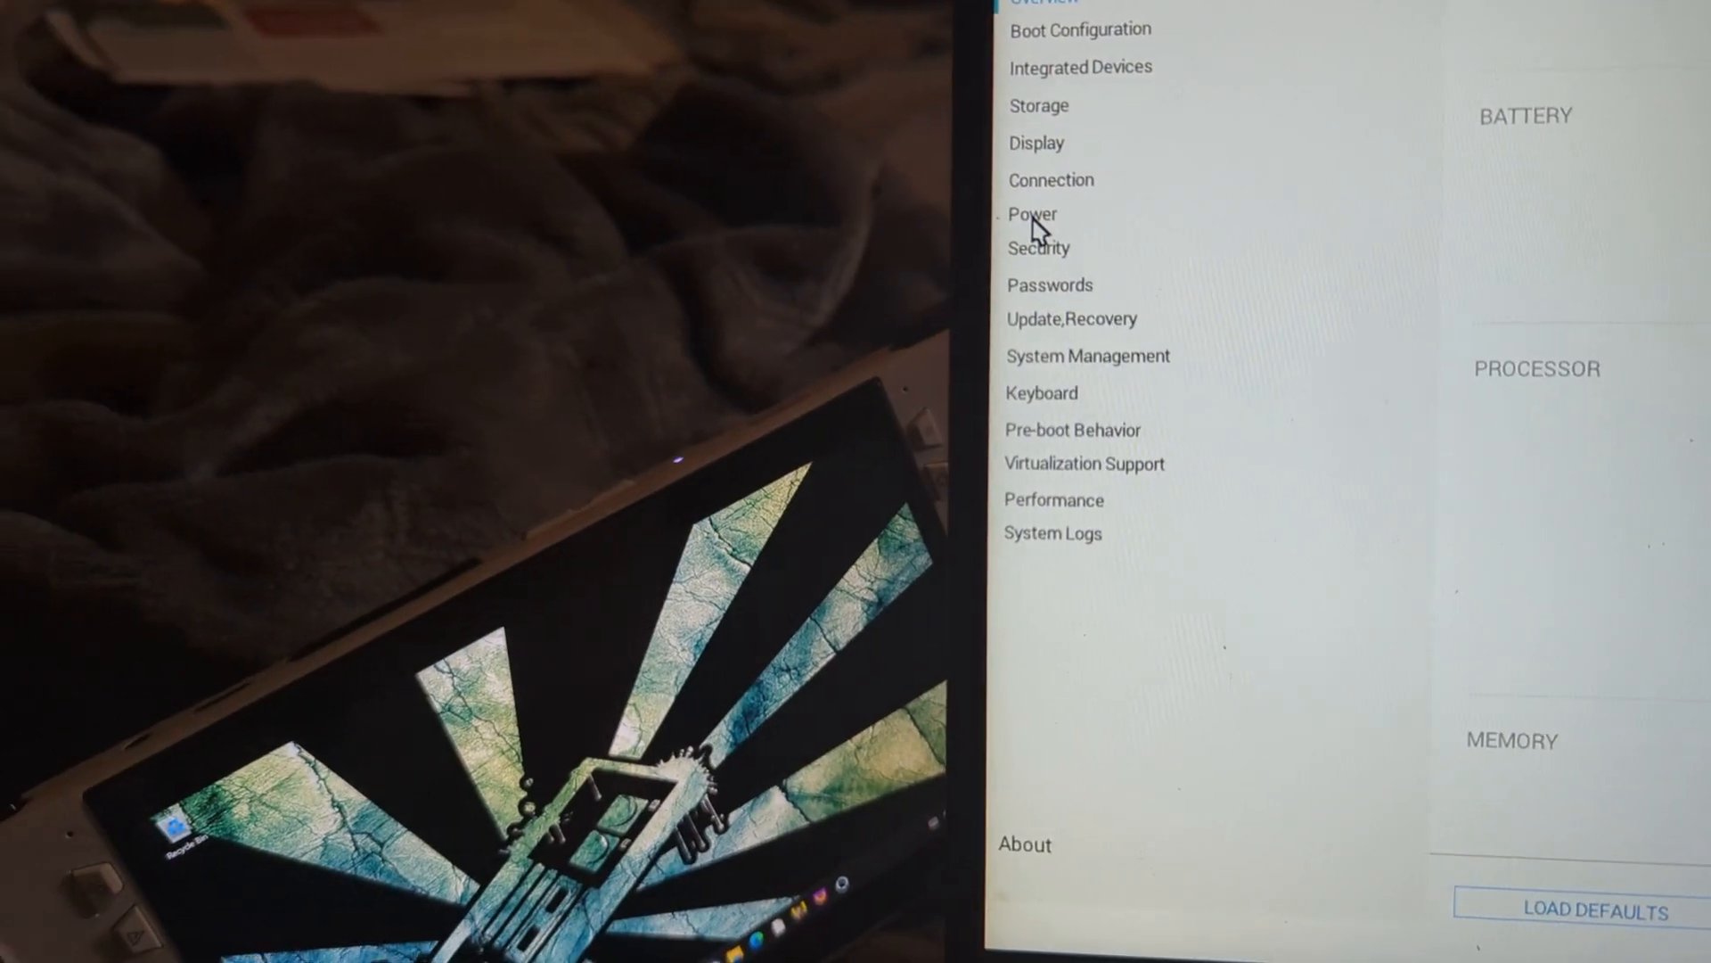
# - Show the Power page scrolled down past Battery and Thermal Management to the Block Sleep toggle (ON)
pyautogui.click(1032, 212)
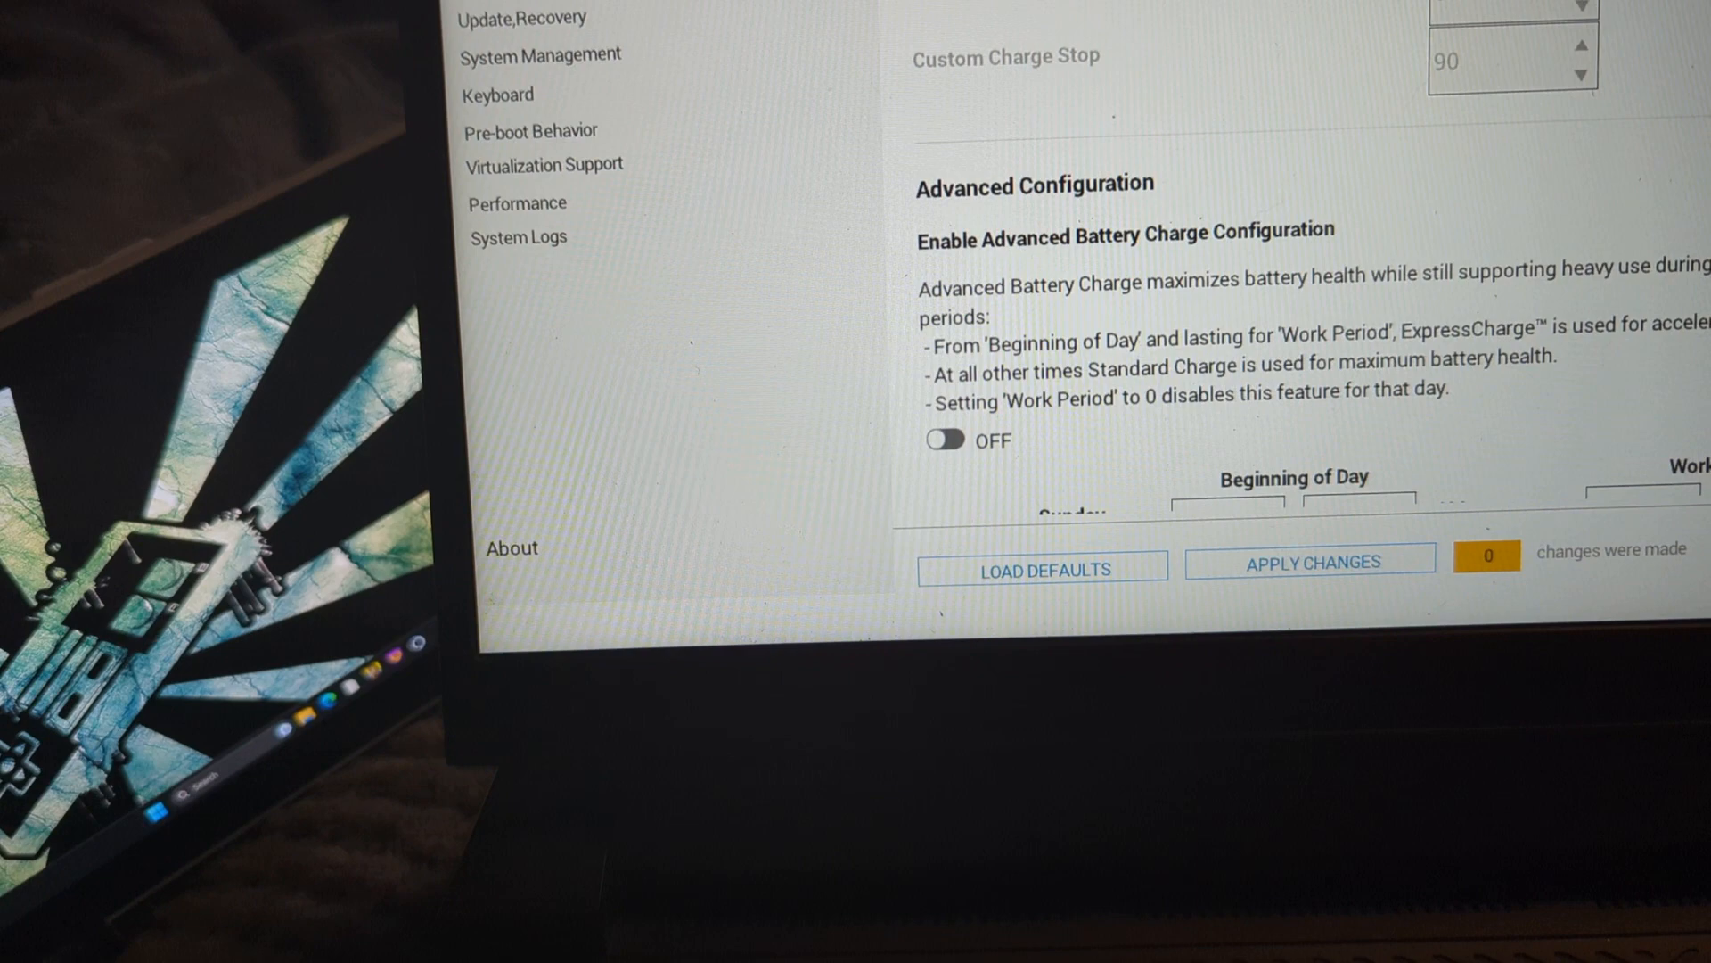
pyautogui.scroll(-3)
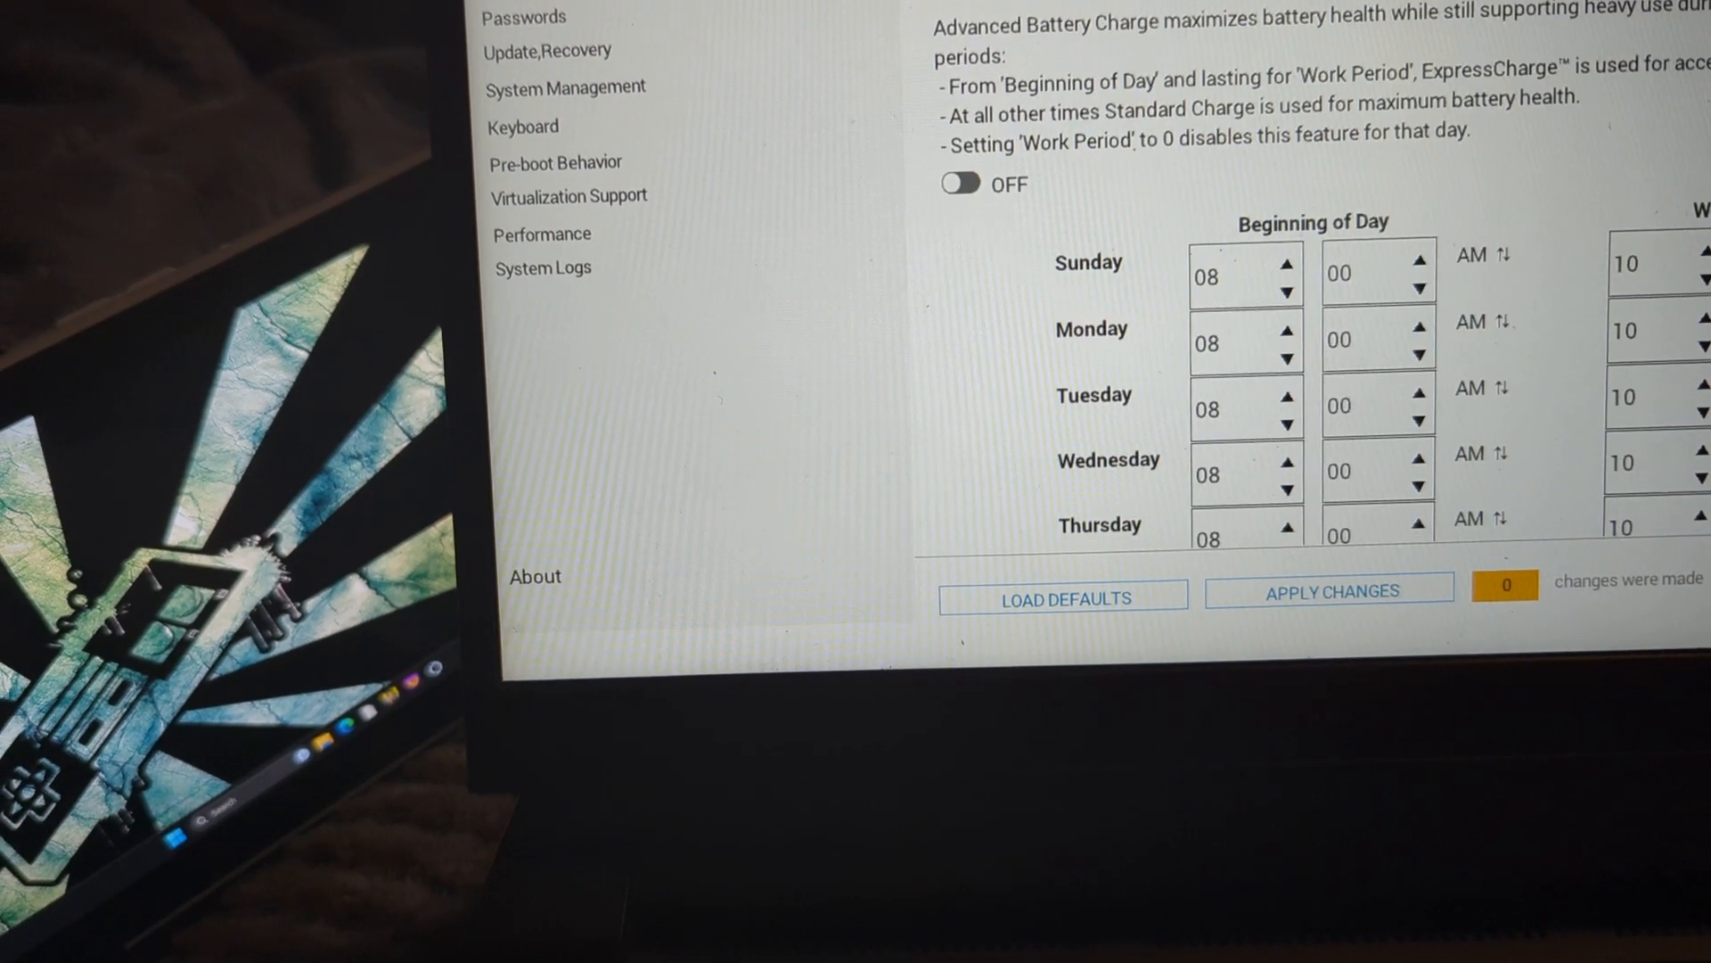
pyautogui.scroll(-3)
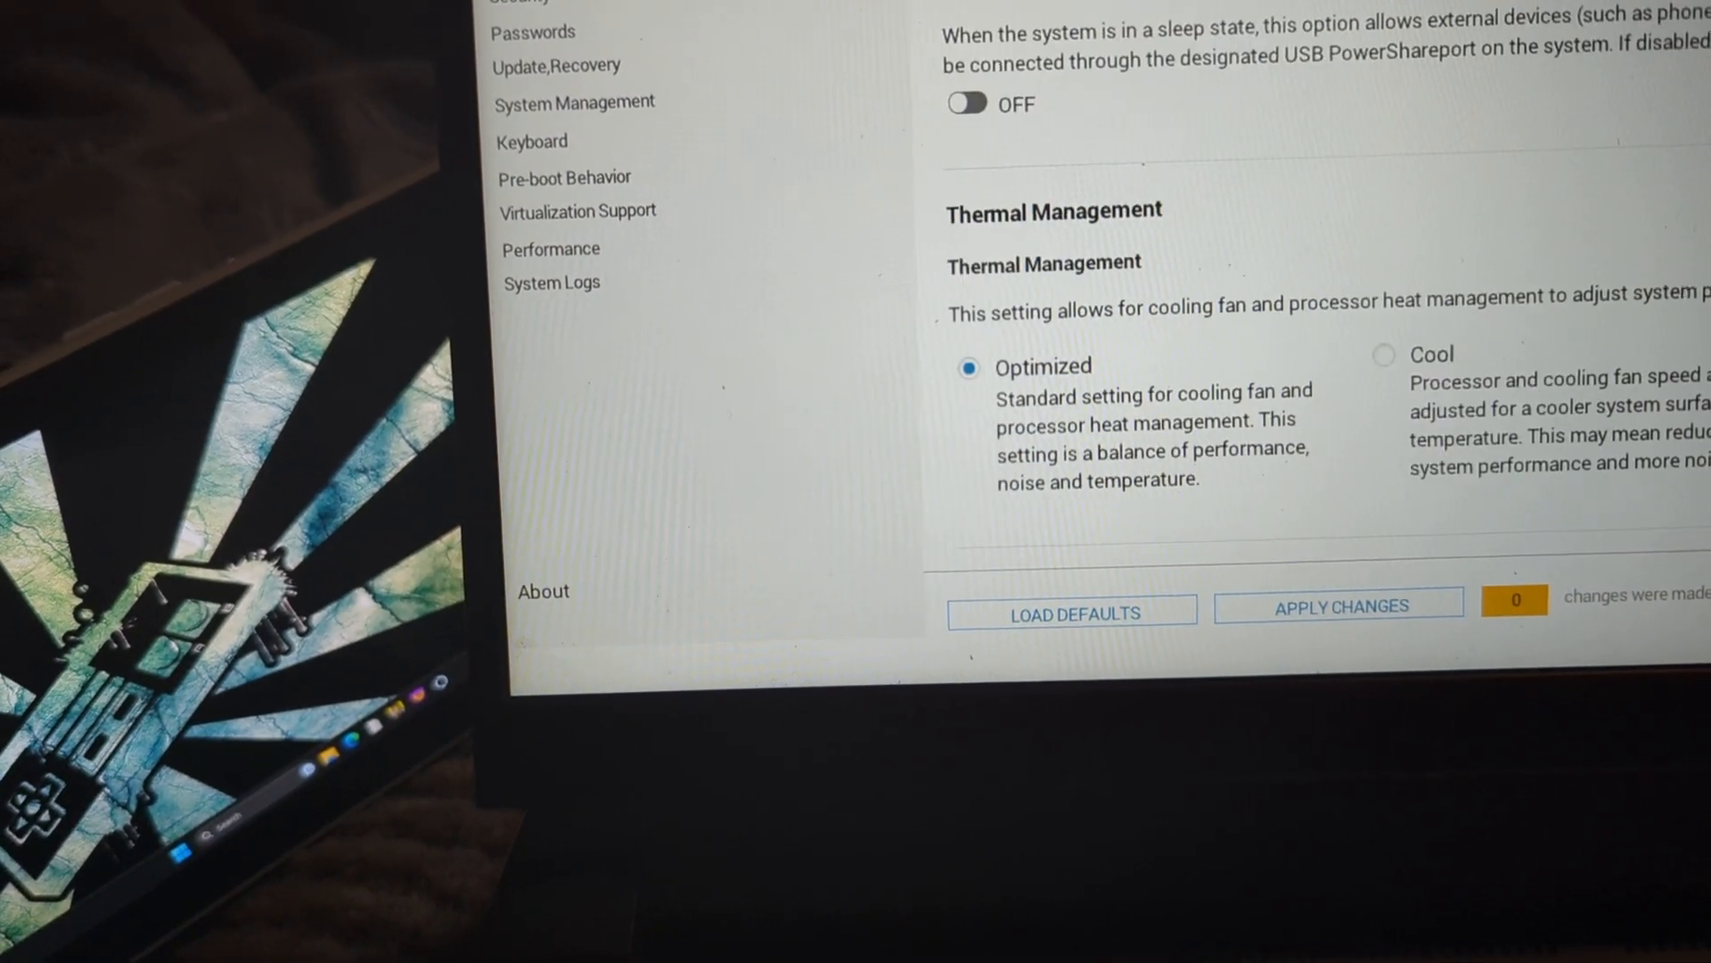
pyautogui.scroll(-3)
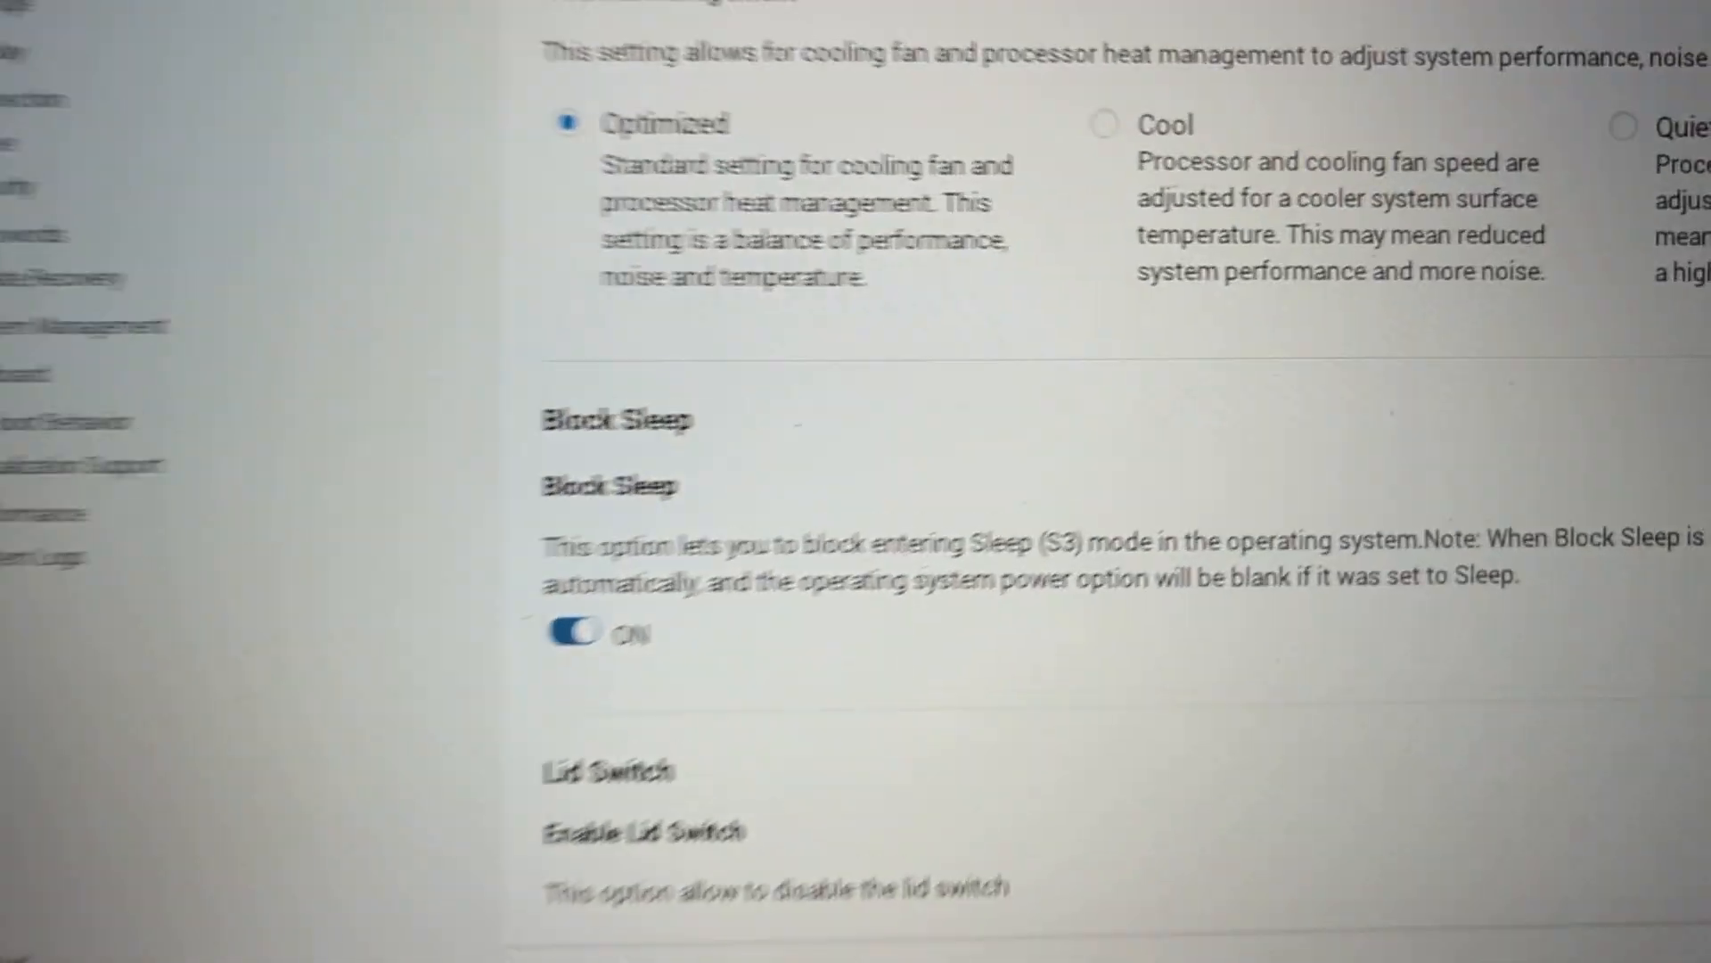
pyautogui.scroll(-3)
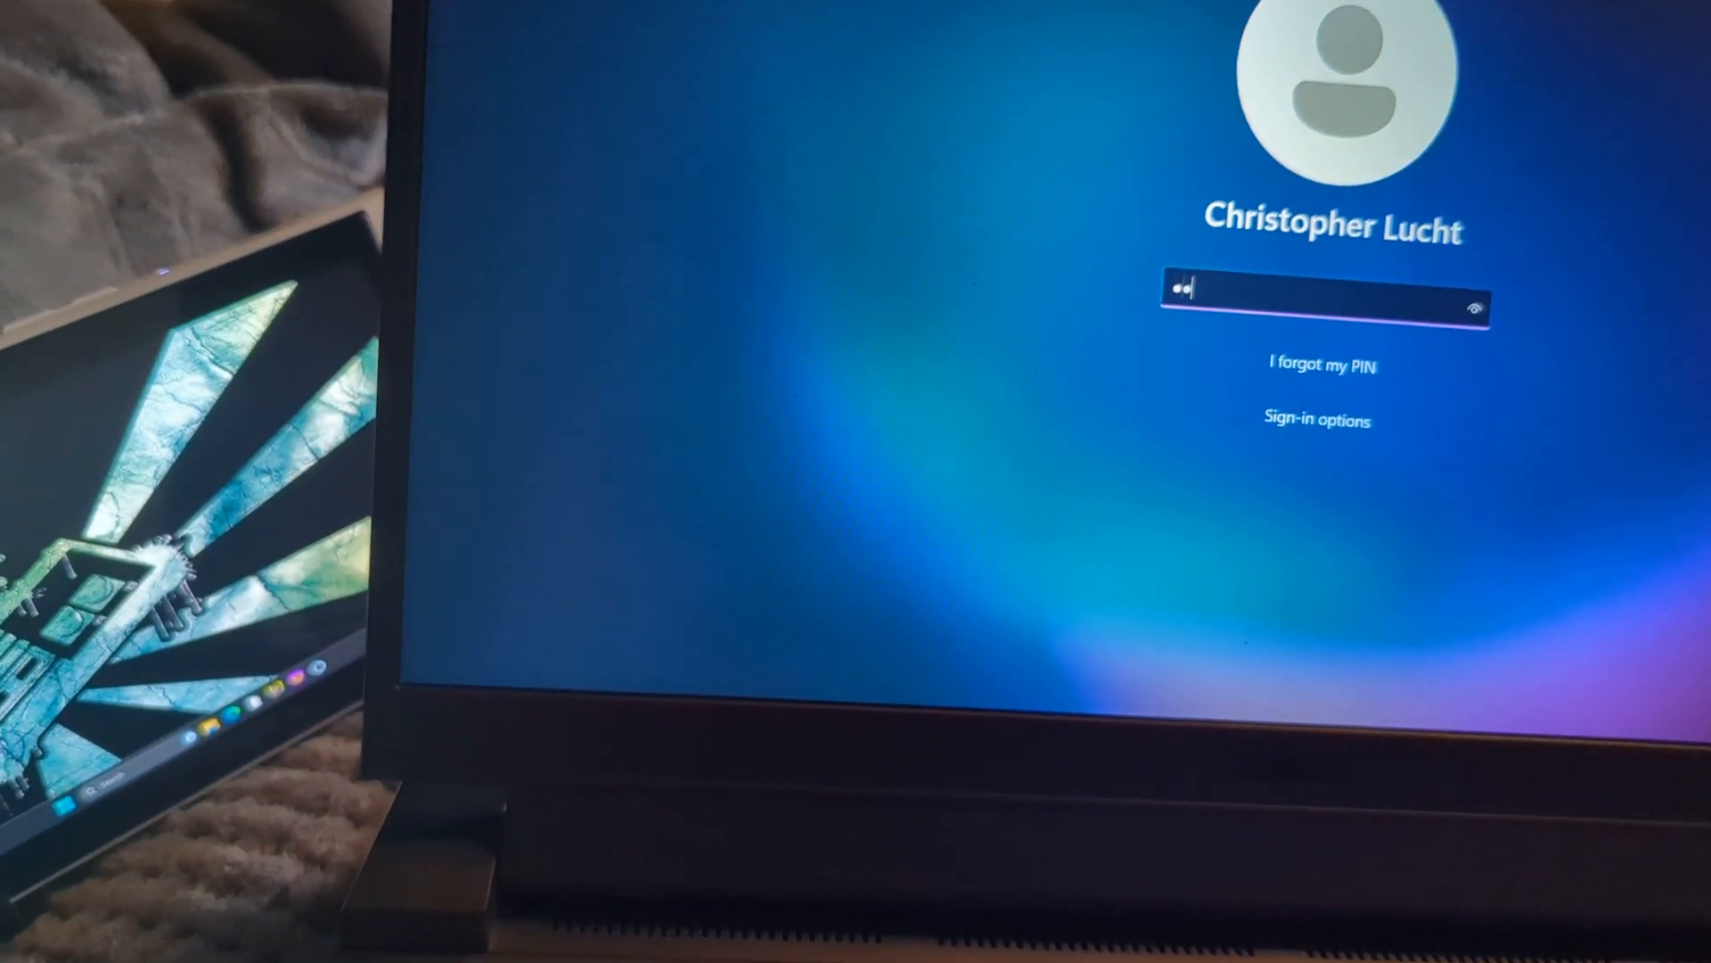
# - Submit the PIN at Windows sign-in to reach the desktop after exiting BIOS
pyautogui.press('Enter')
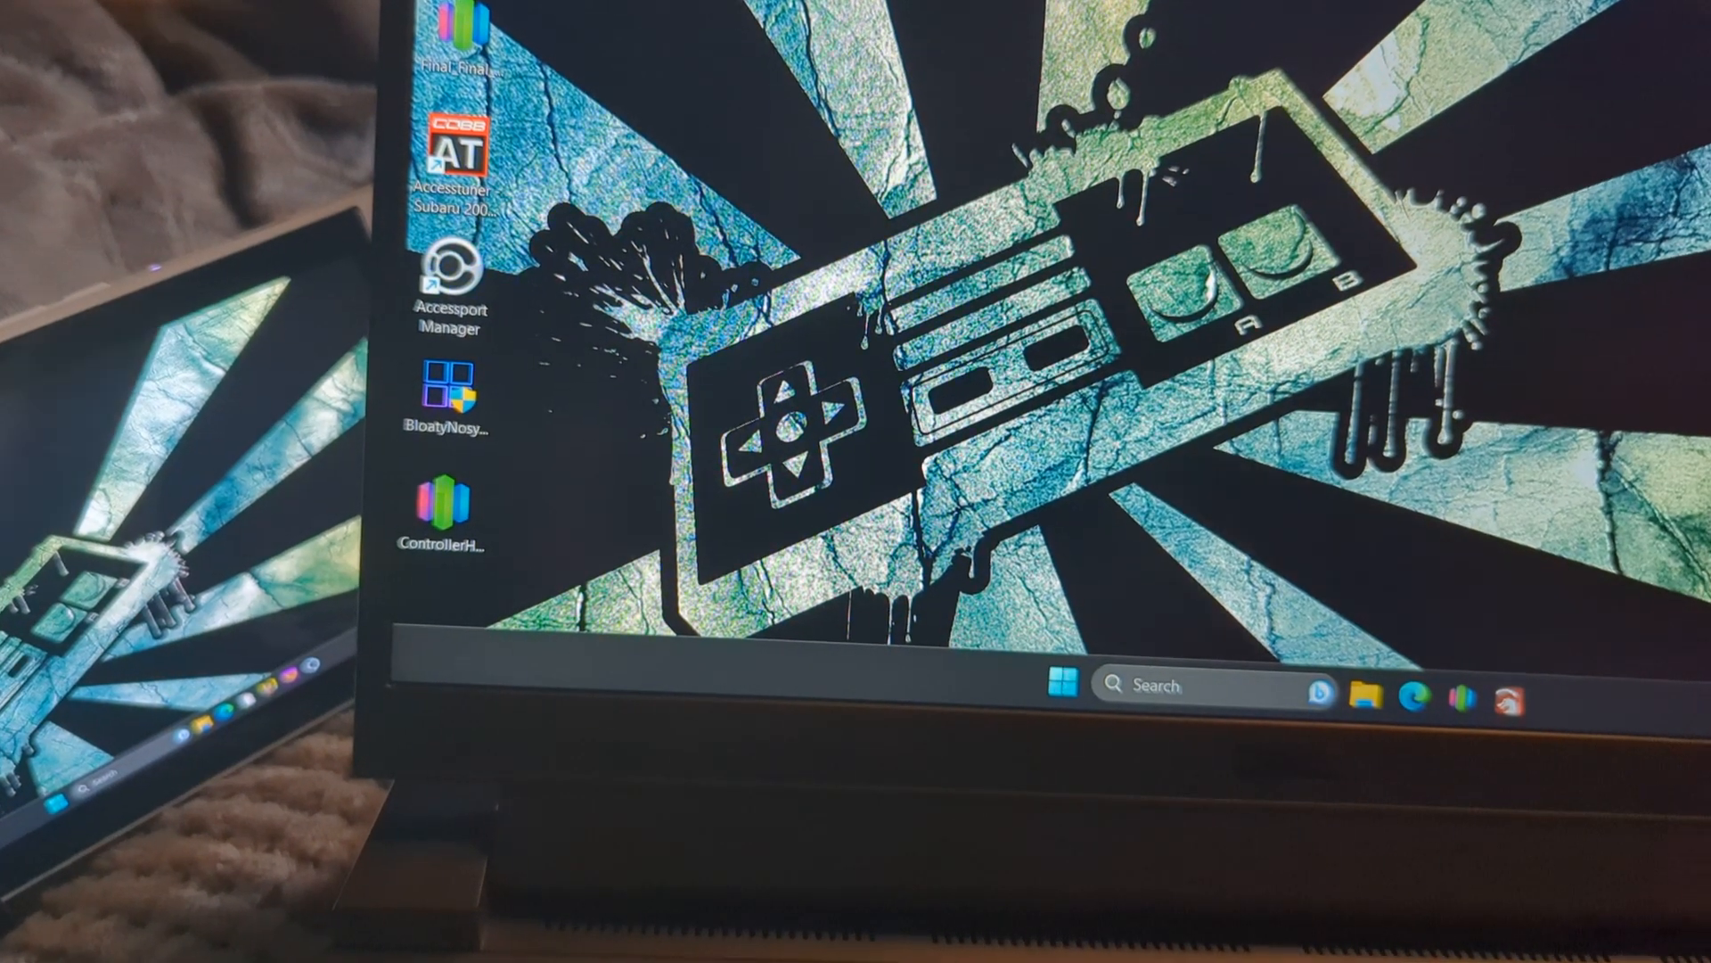